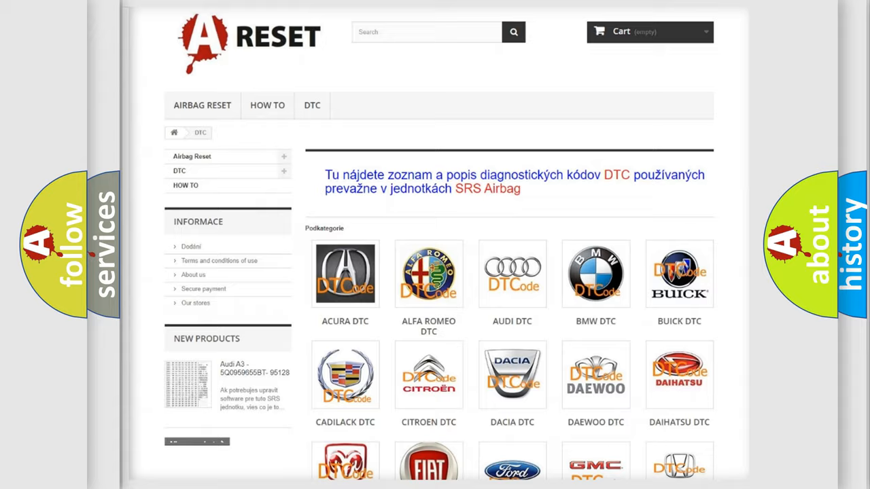
scroll("down", 3)
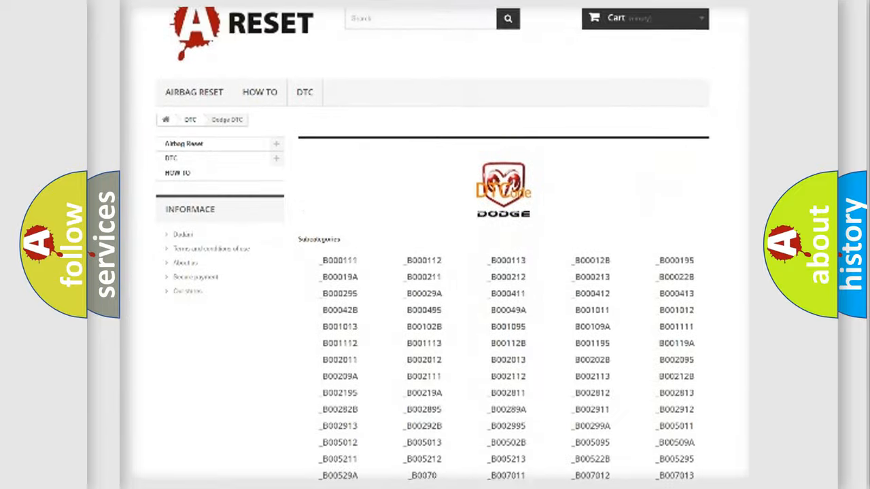
scroll("down", 3)
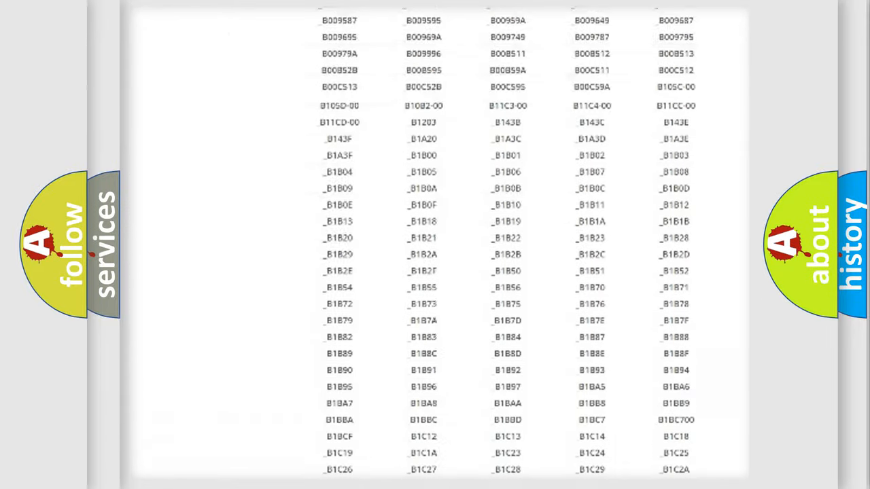
scroll("up", 3)
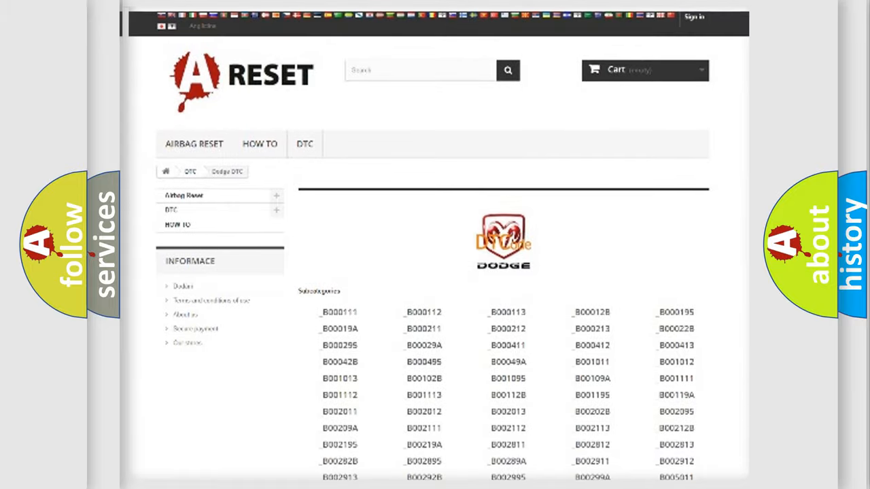